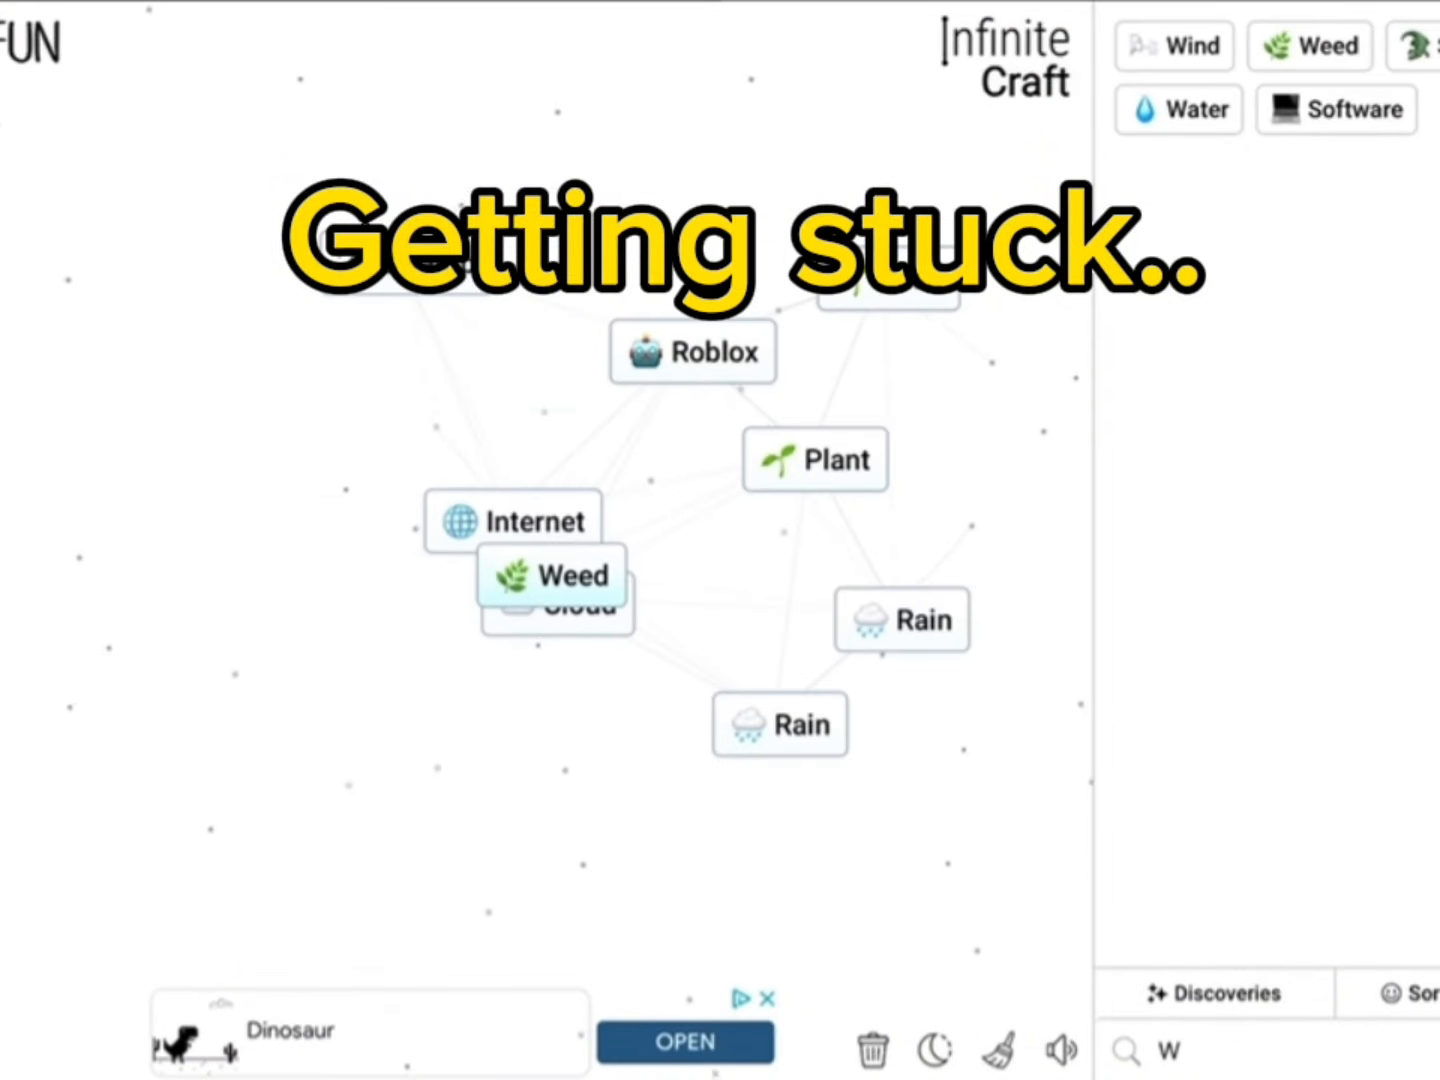
Step: Filter the element list by typing into the sidebar search box
text(i)
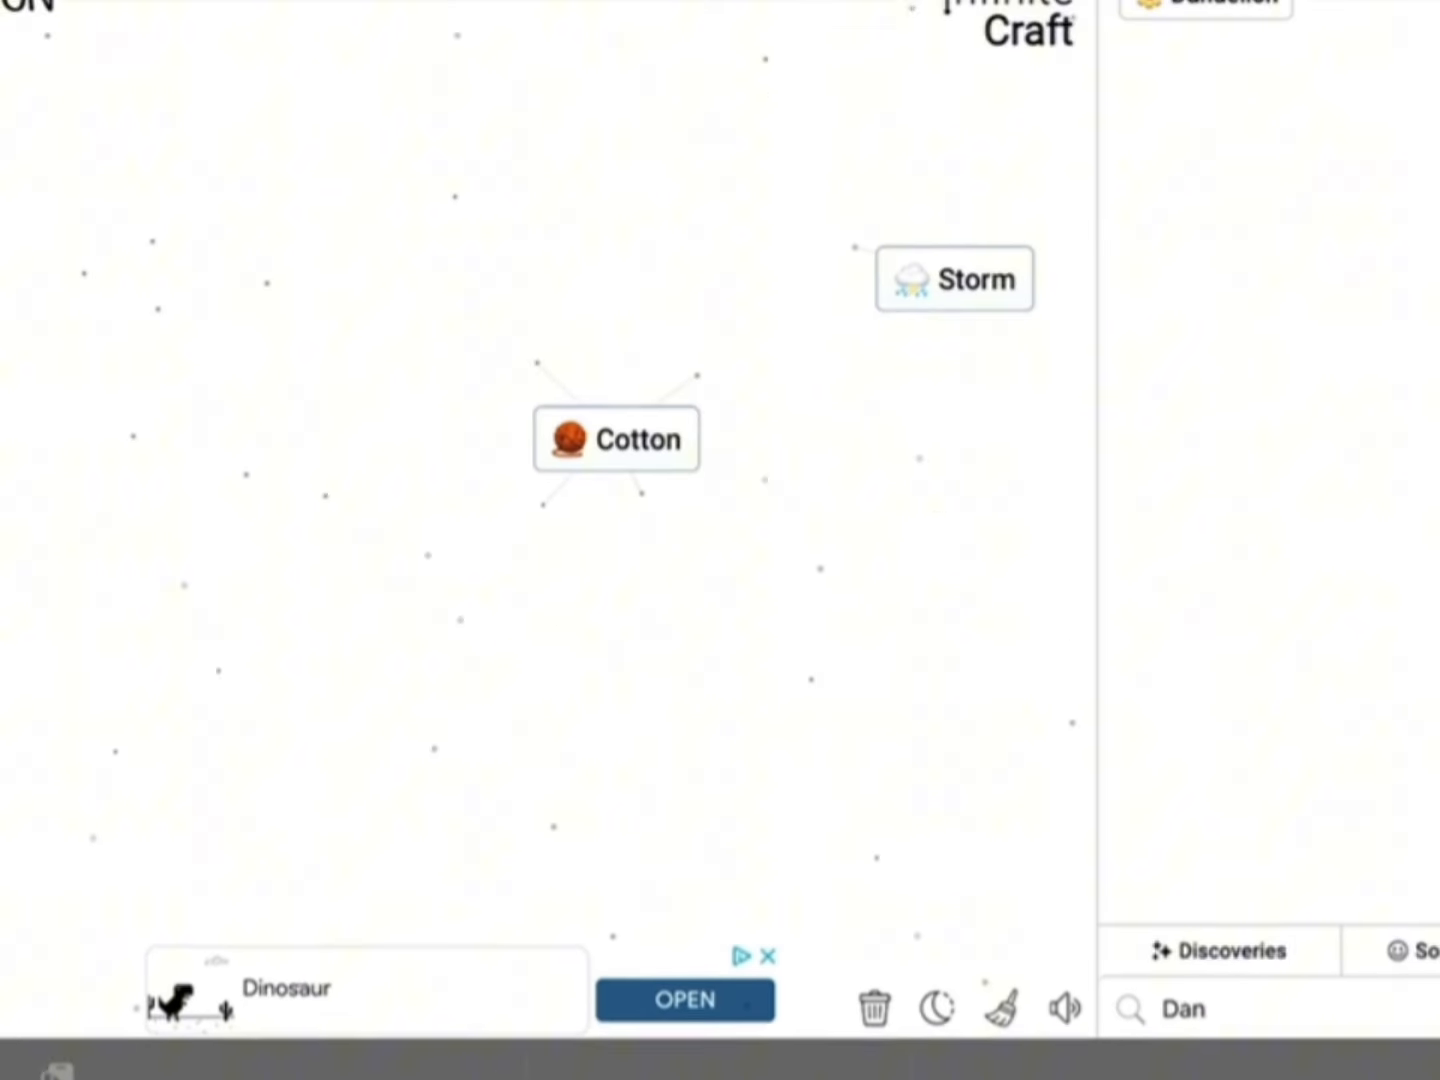
Step: Focus the element search box to look up 'Dan' for Dandelion
click(1180, 1008)
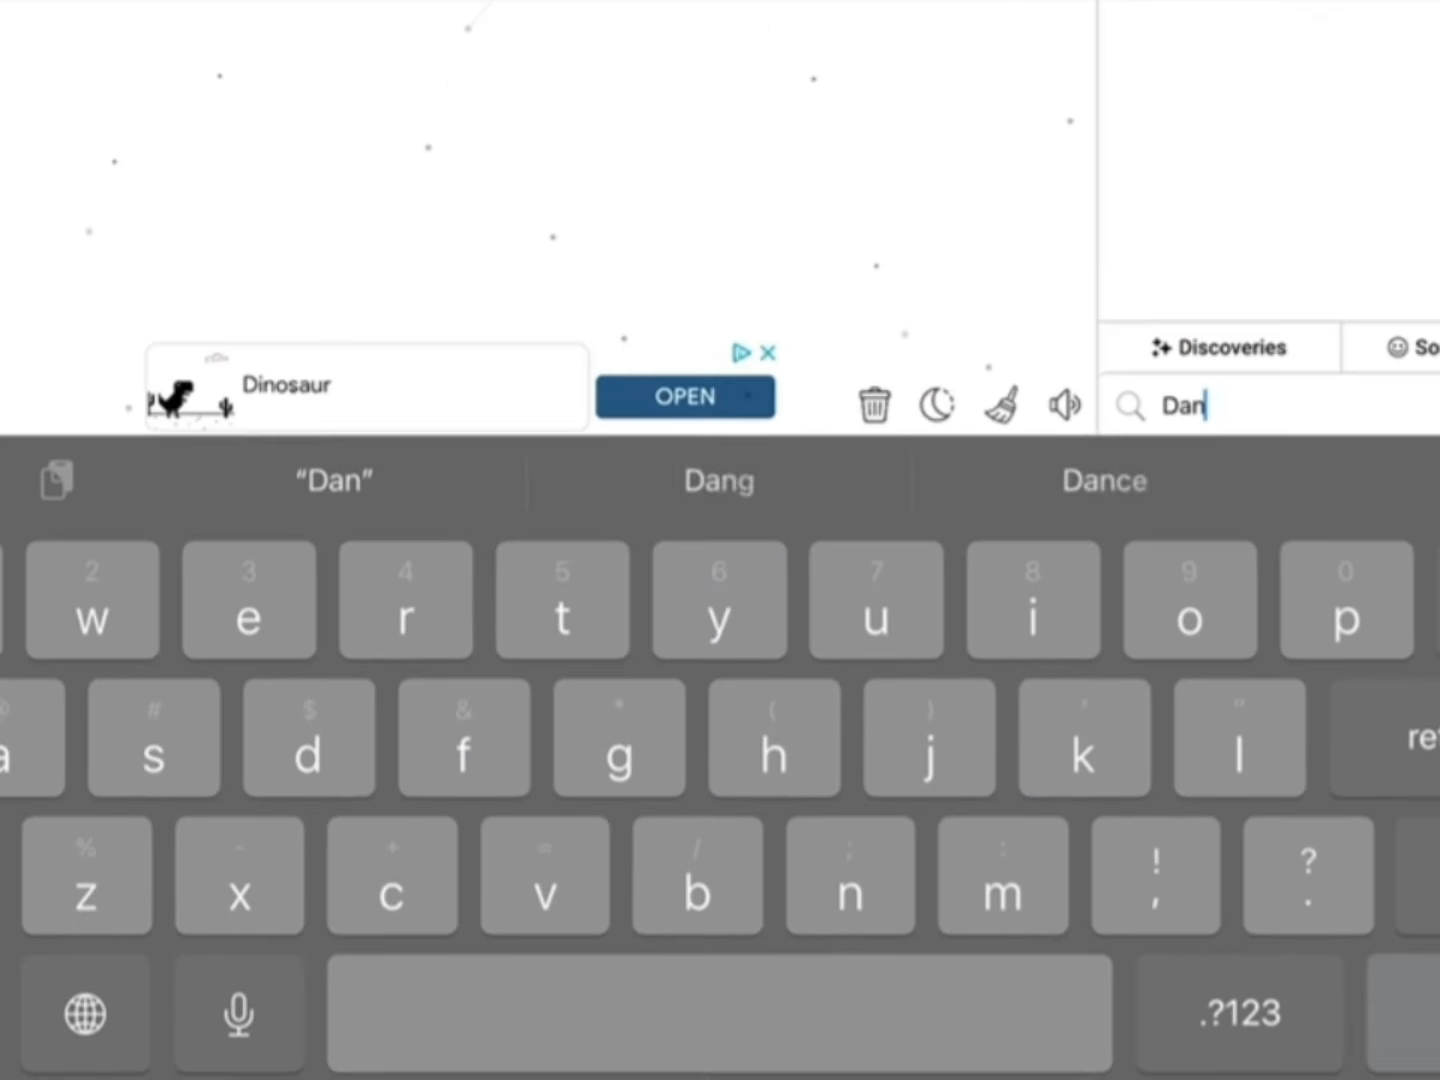